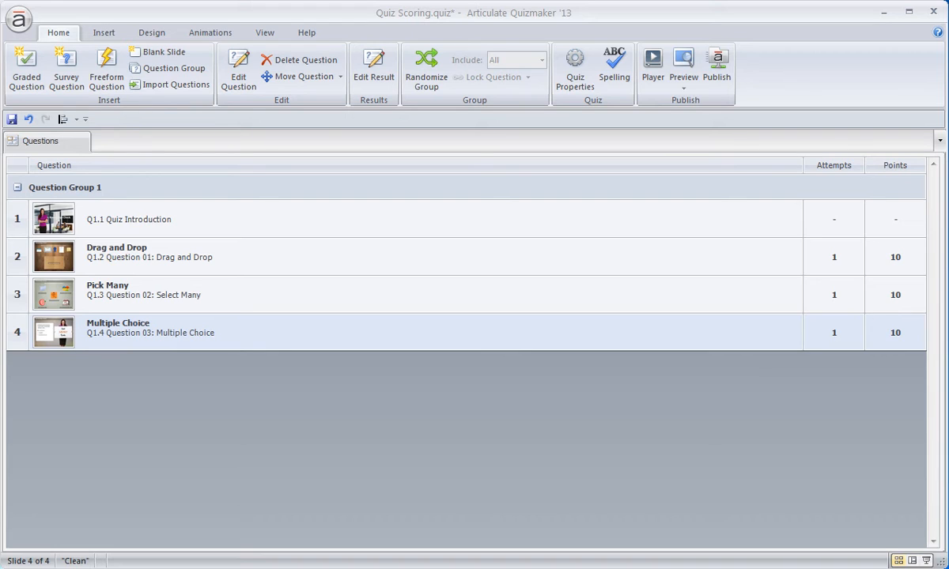
mouse_move(518, 166)
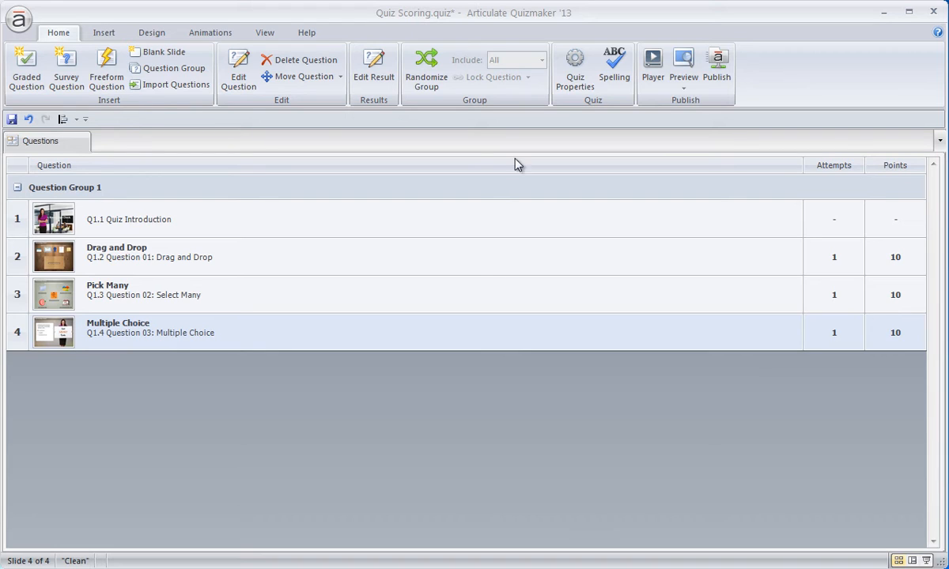
mouse_move(574, 66)
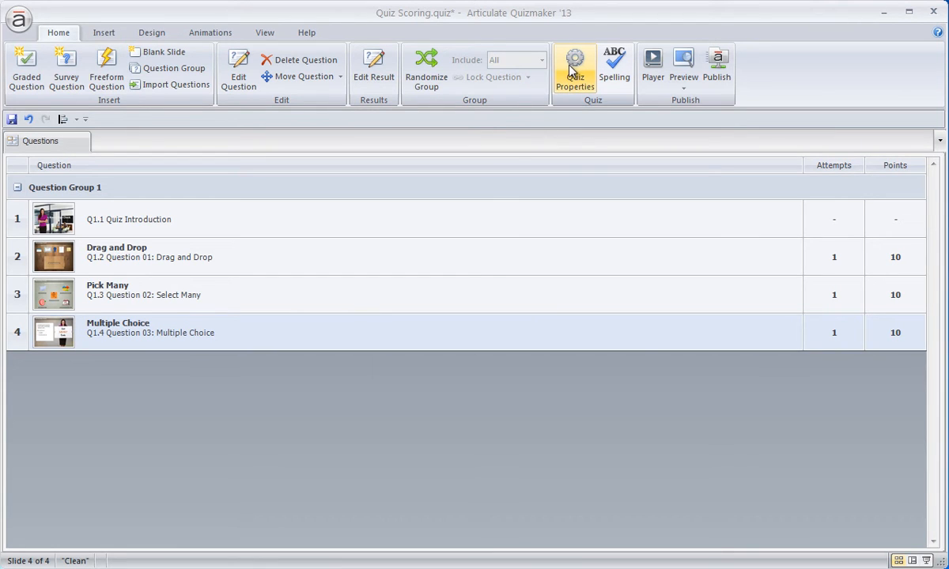
mouse_move(79, 38)
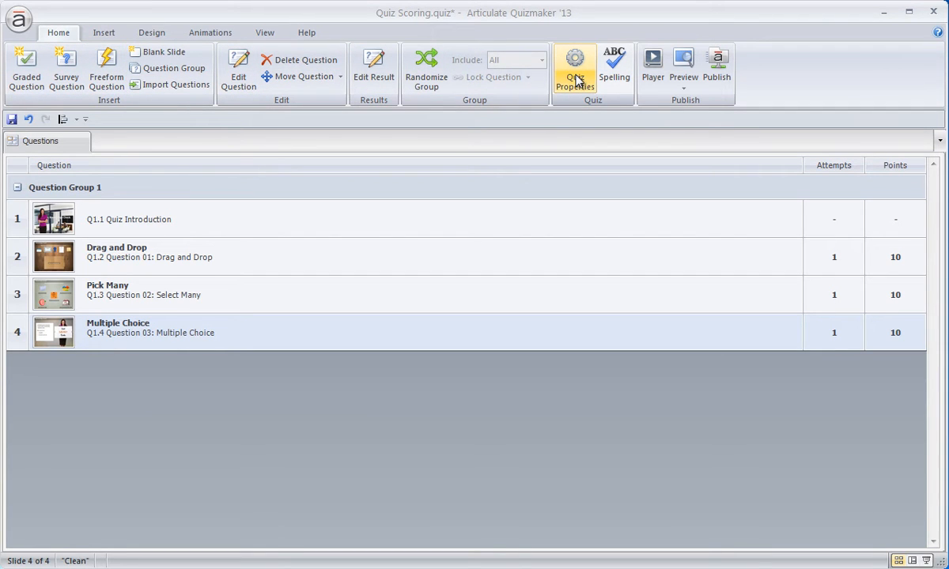
Set Points Awarded to 5 in the quiz's Question Defaults.
left_click(576, 69)
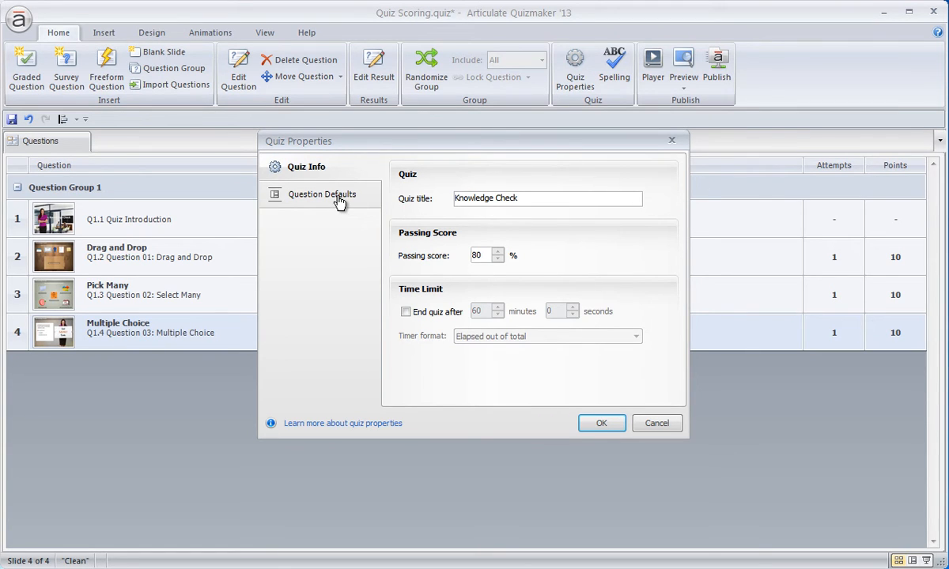
left_click(322, 193)
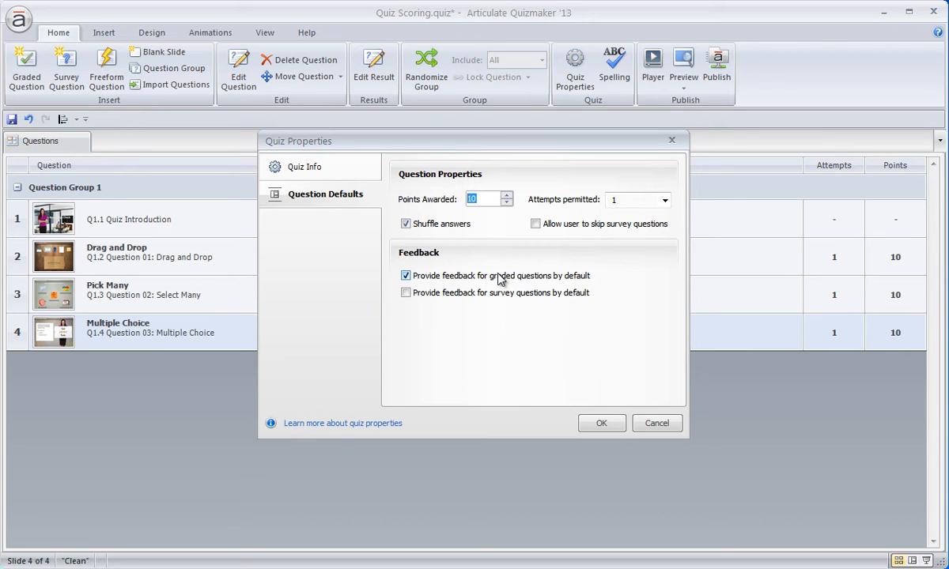
type("5")
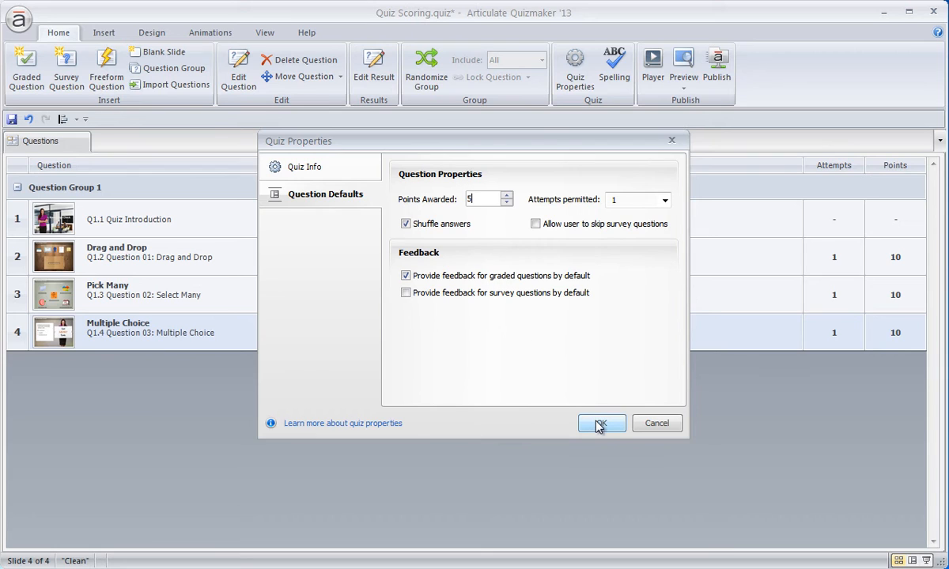
Confirm the 5-point default and close Quiz Properties, returning to the question list.
left_click(601, 423)
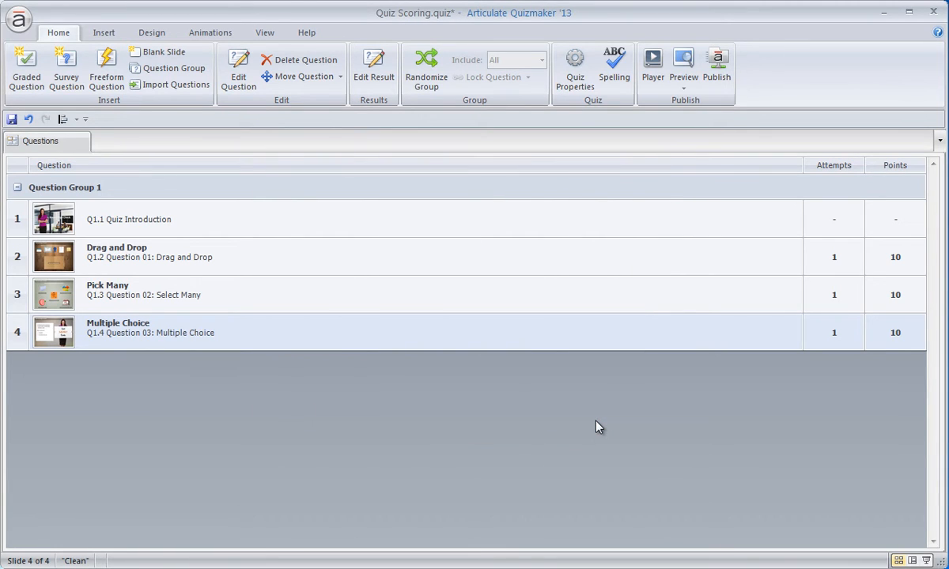
mouse_move(597, 253)
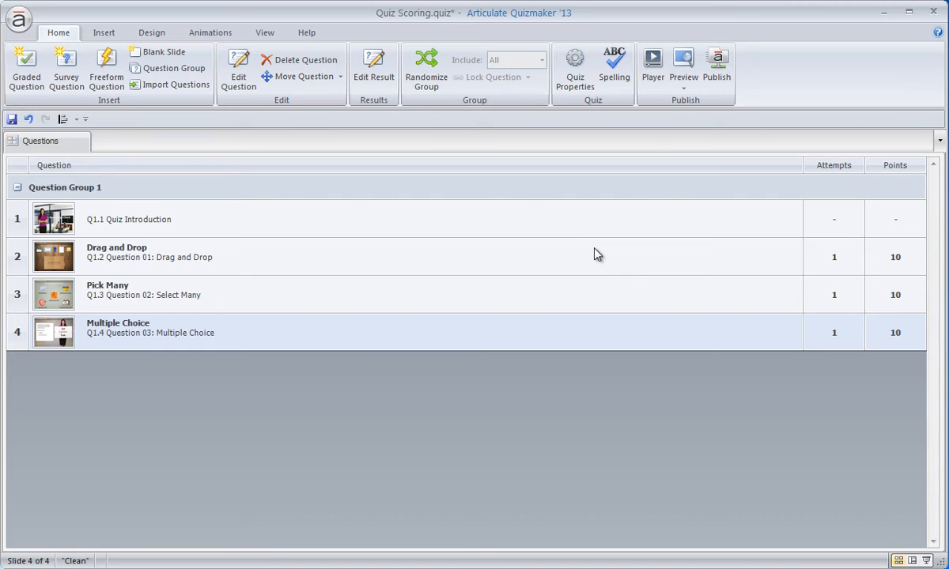
mouse_move(715, 462)
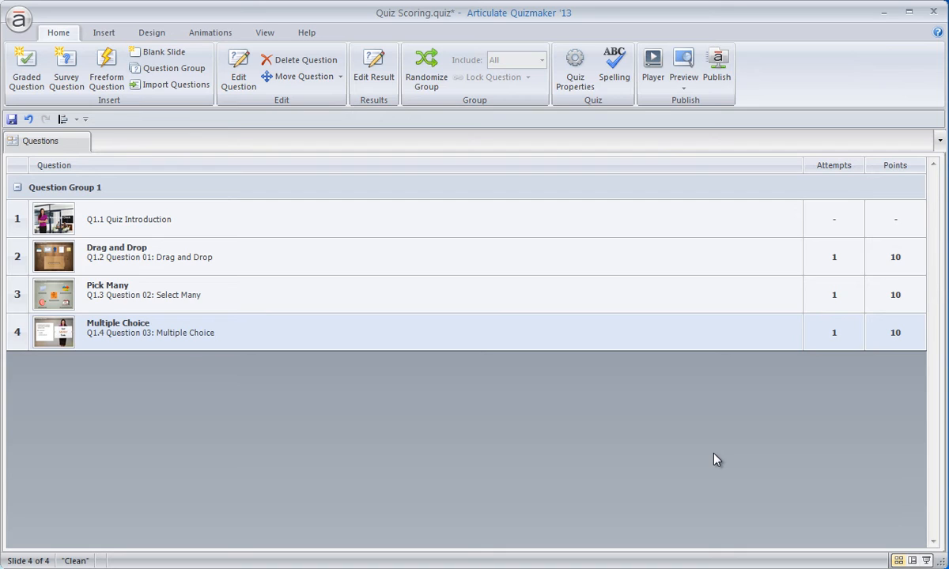
mouse_move(623, 345)
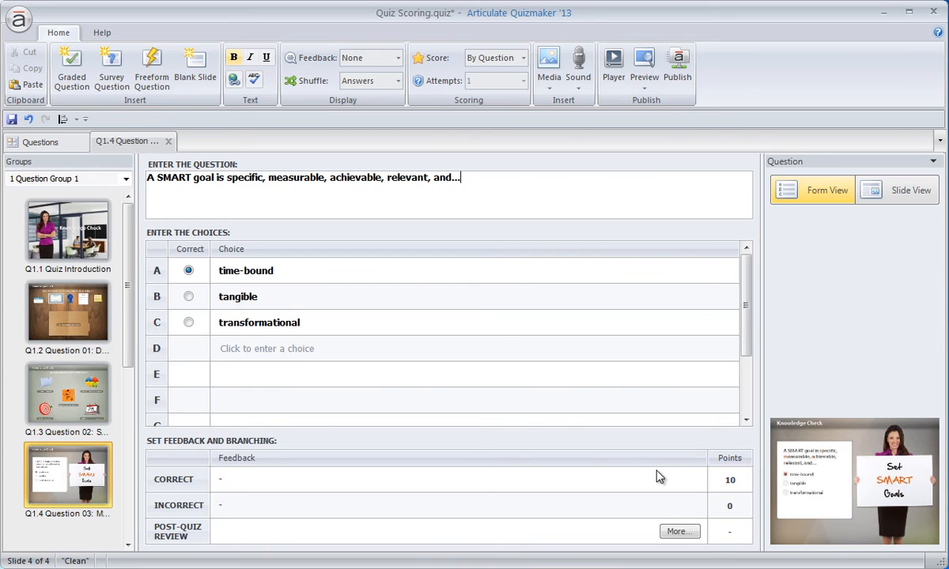
mouse_move(731, 487)
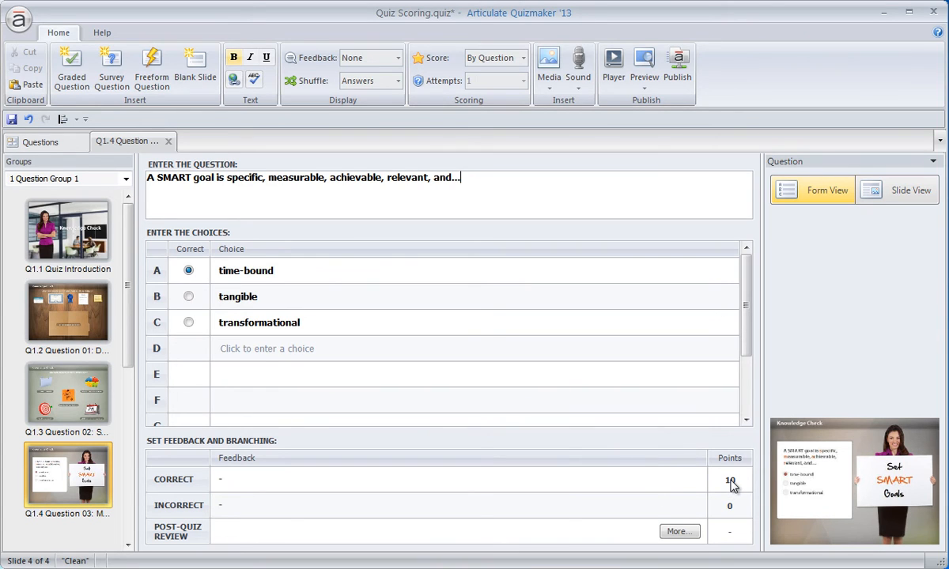
Change the Multiple Choice question's correct-answer points from 10 to 5.
left_click(728, 479)
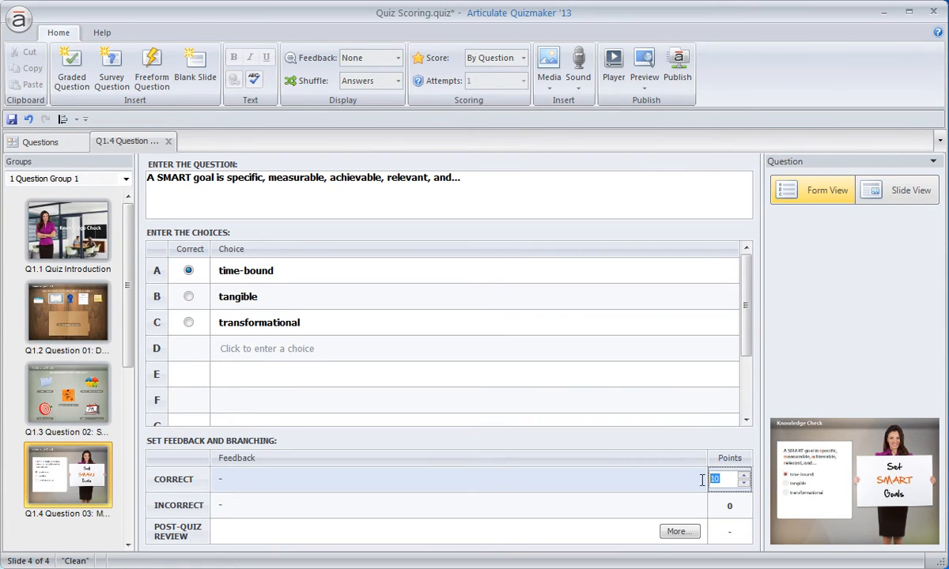
type("5")
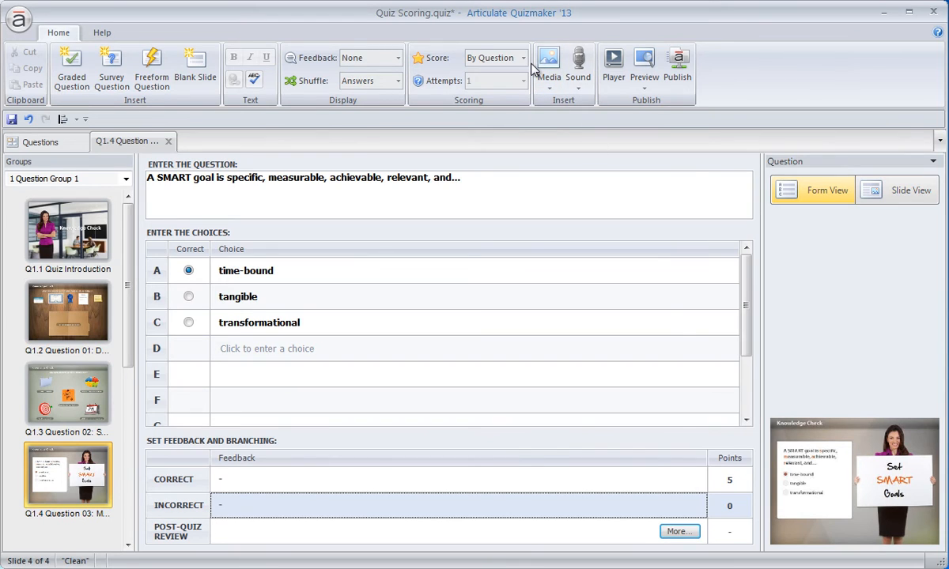
mouse_move(522, 63)
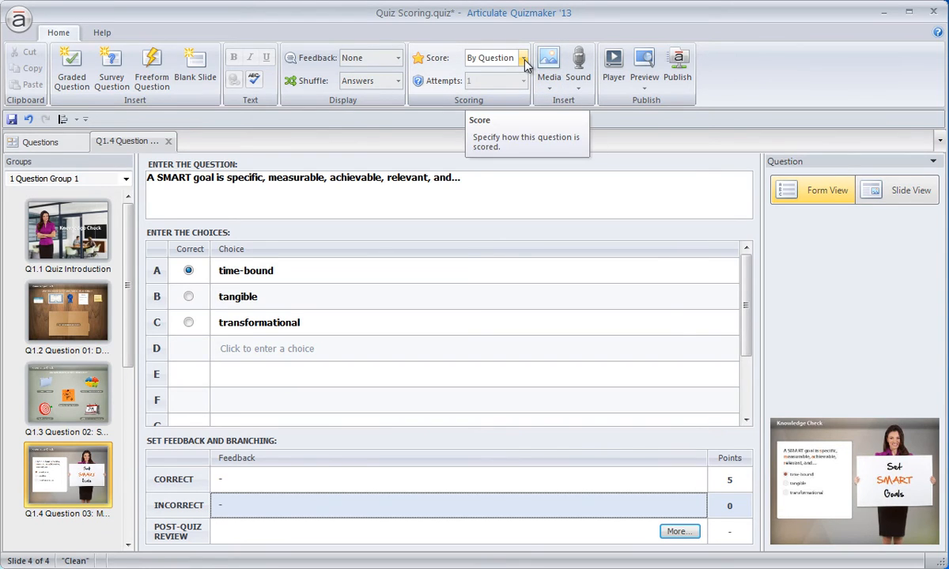
Score the question By Choice and give the tangible choice 3 points partial credit.
left_click(522, 57)
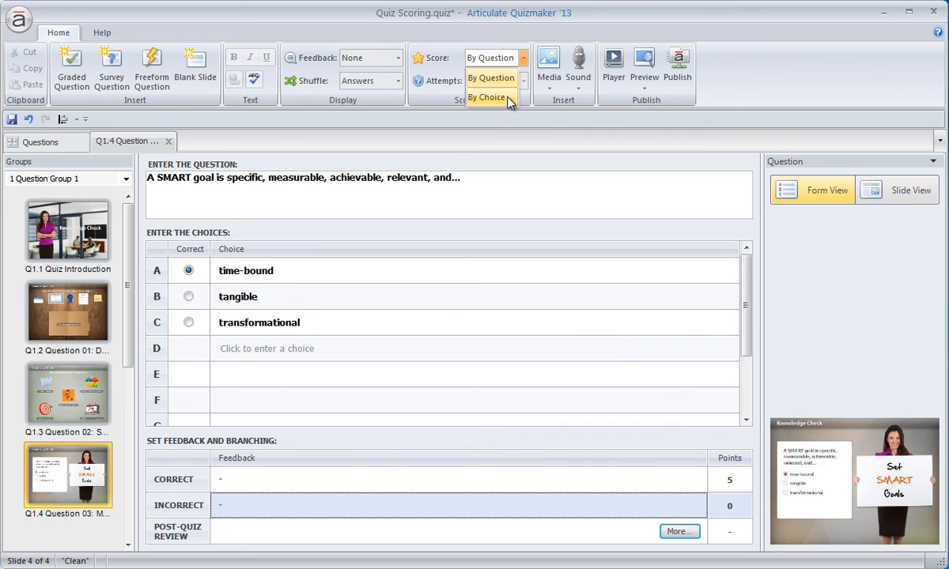
left_click(487, 96)
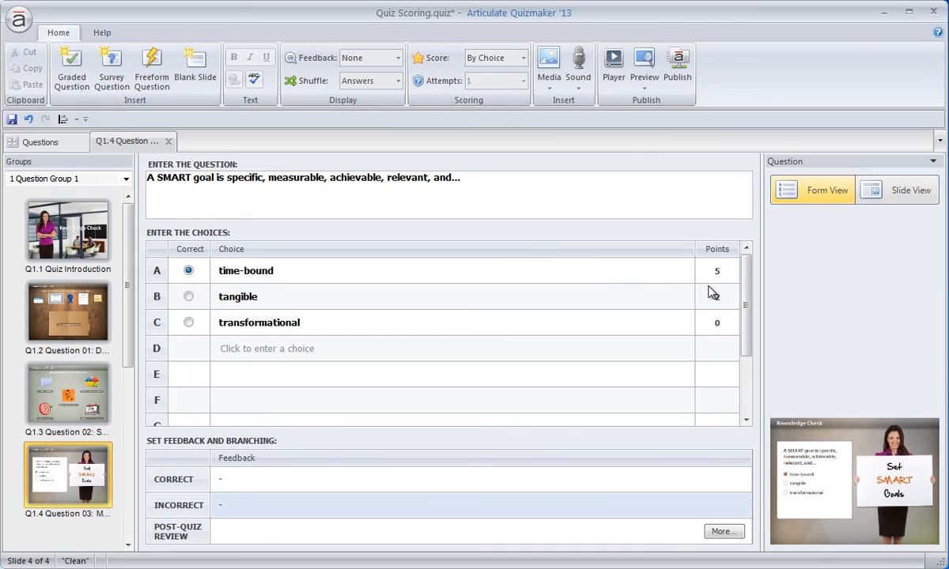
left_click(715, 297)
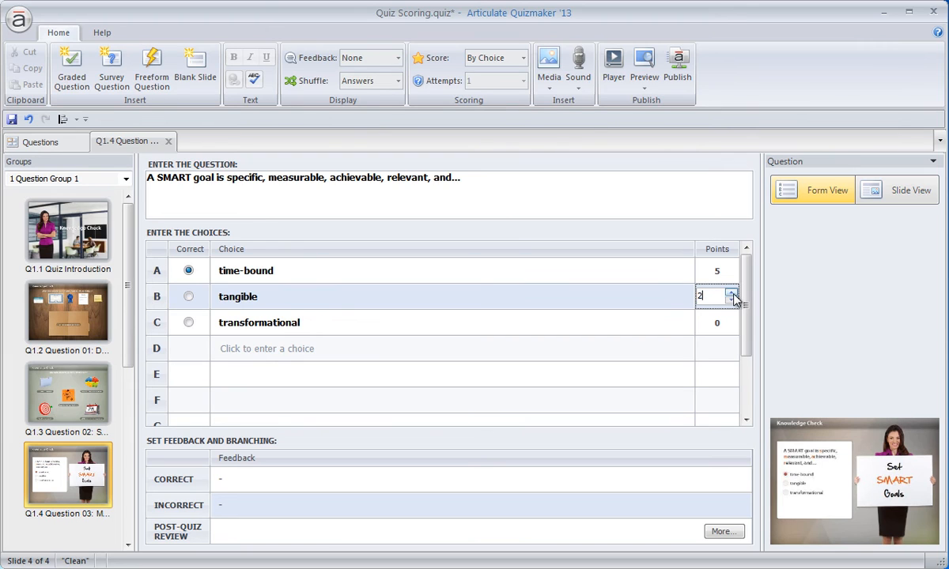
left_click(731, 293)
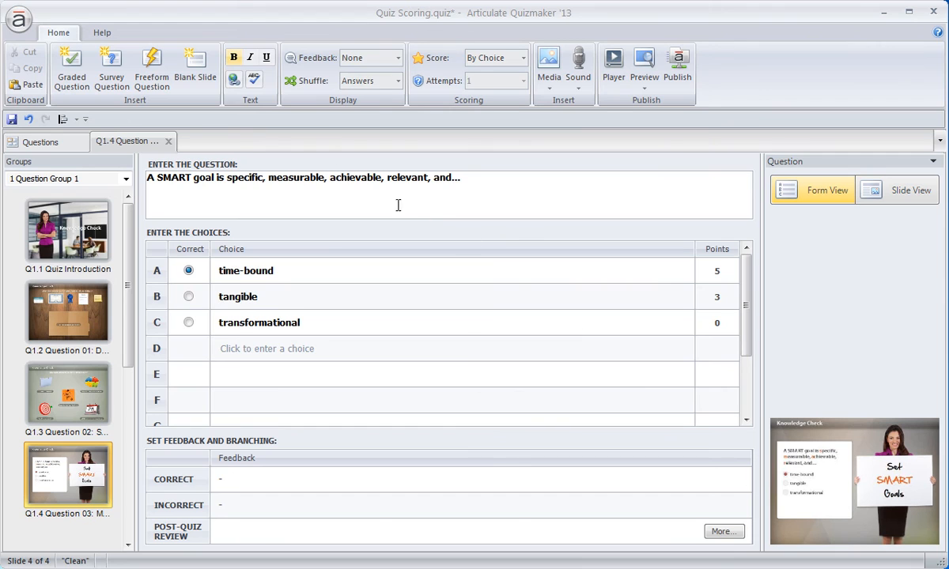
Raise the quiz's passing score from 80% to 100% and confirm.
left_click(41, 141)
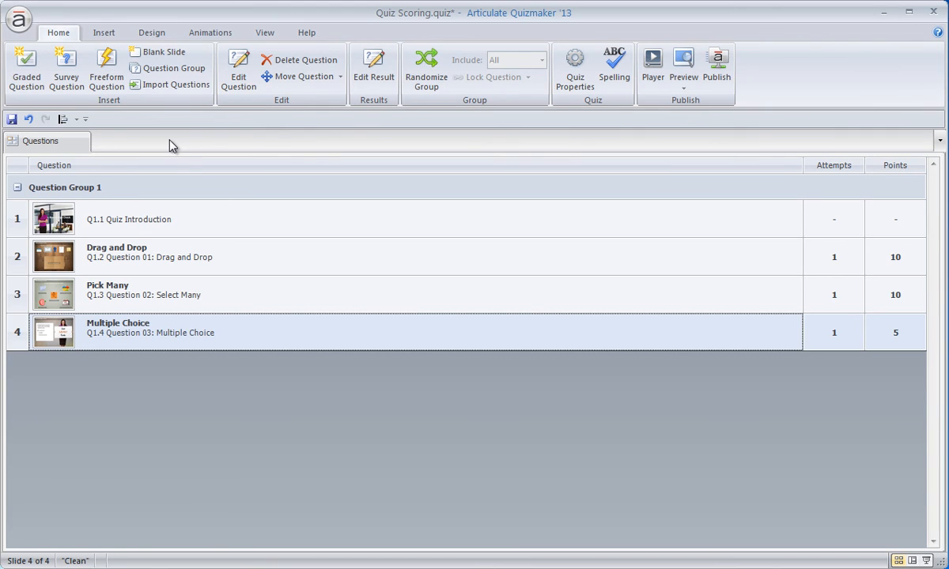
mouse_move(419, 109)
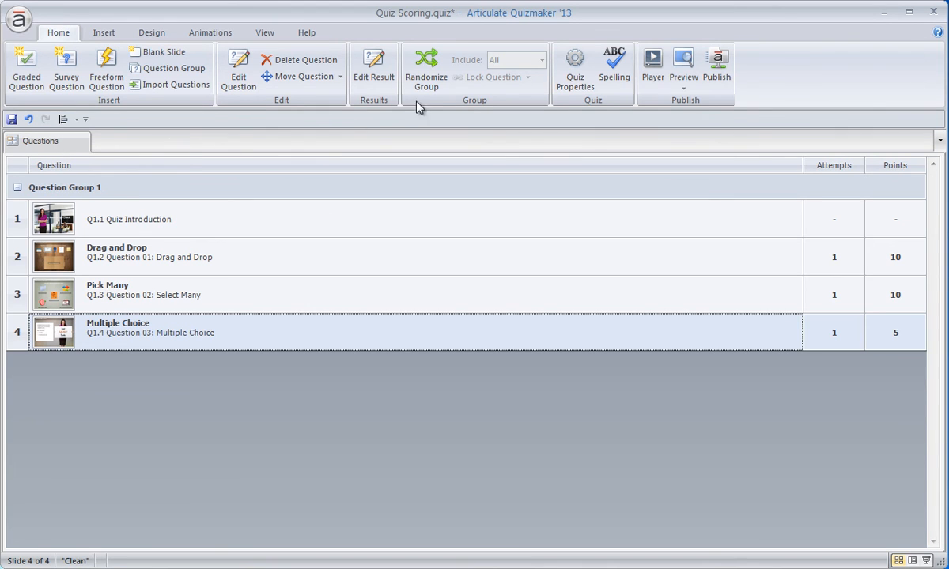
left_click(574, 66)
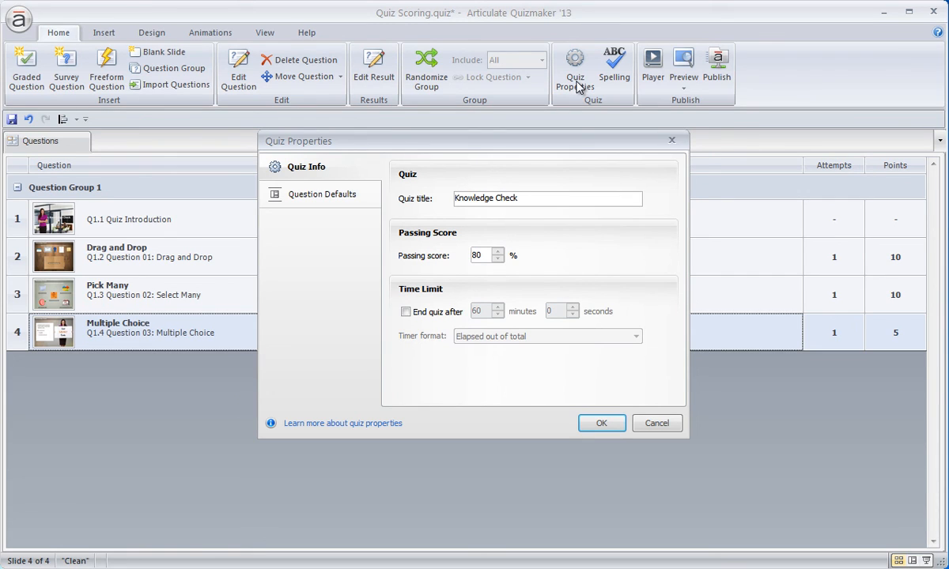
mouse_move(355, 171)
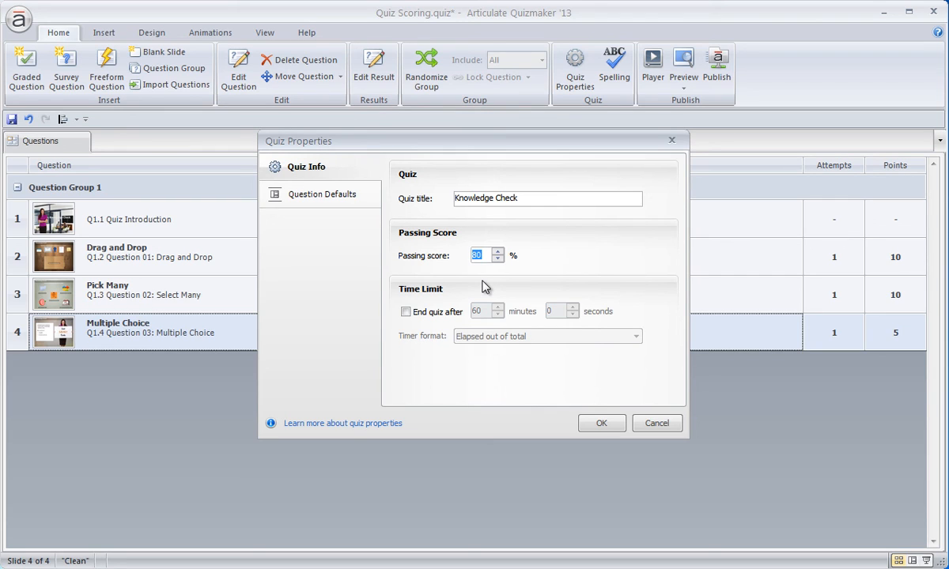
type("100")
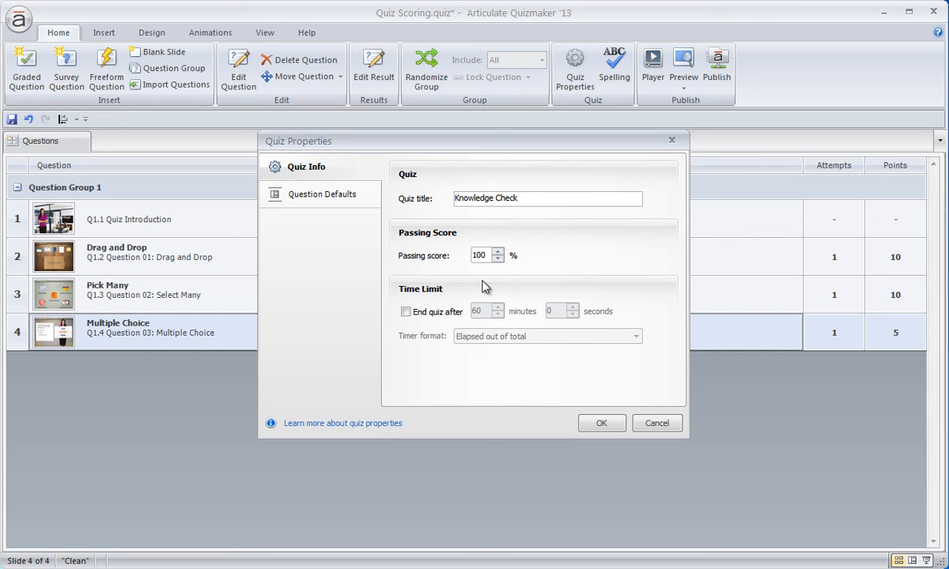
left_click(601, 424)
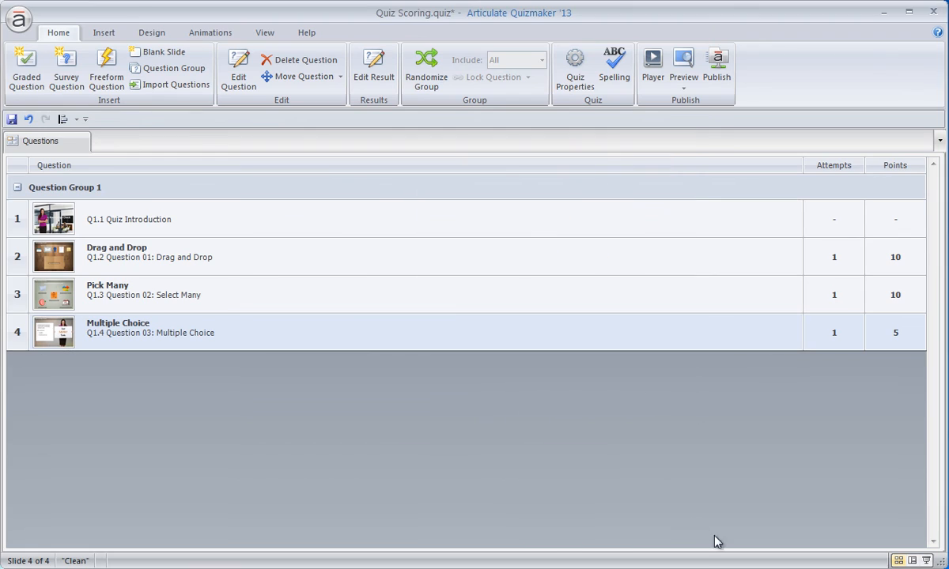